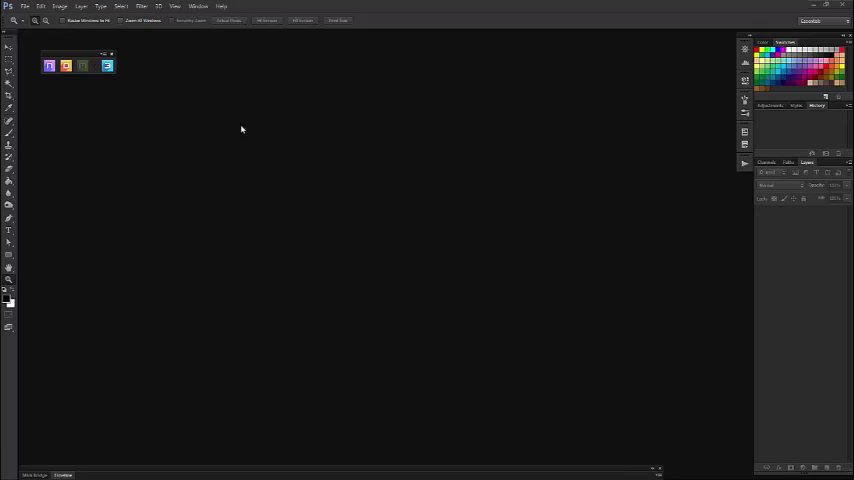
mouse_move(169, 109)
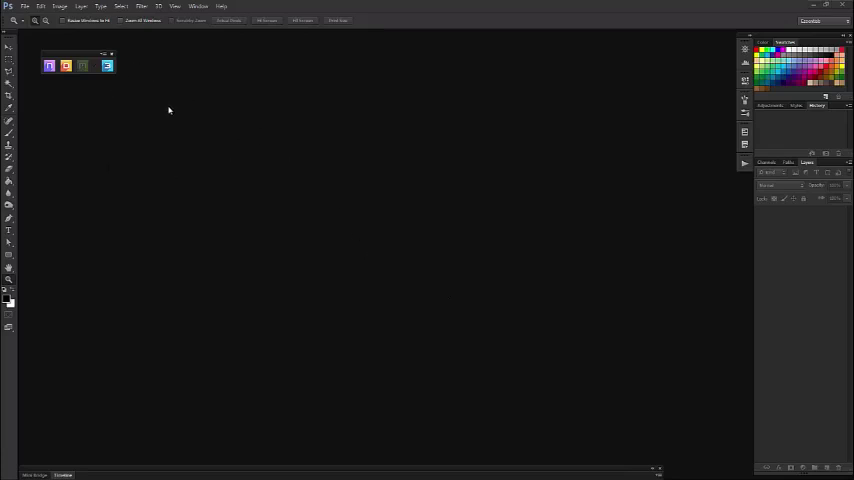
mouse_move(35, 74)
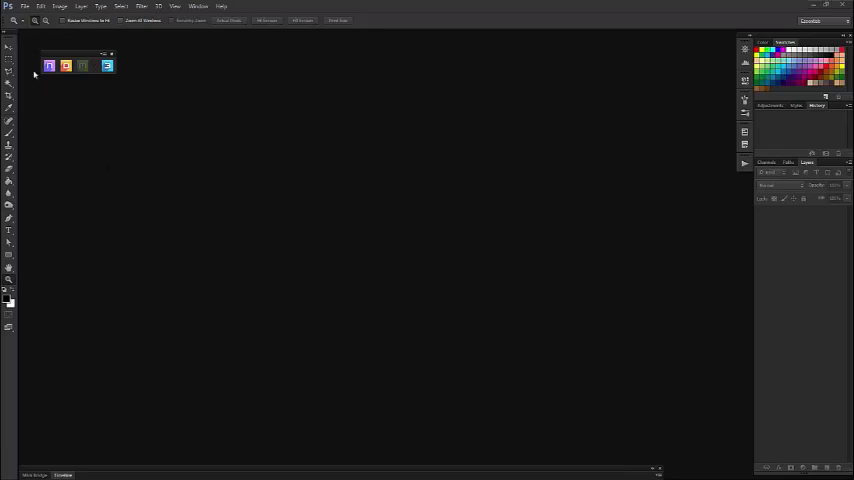
mouse_move(107, 65)
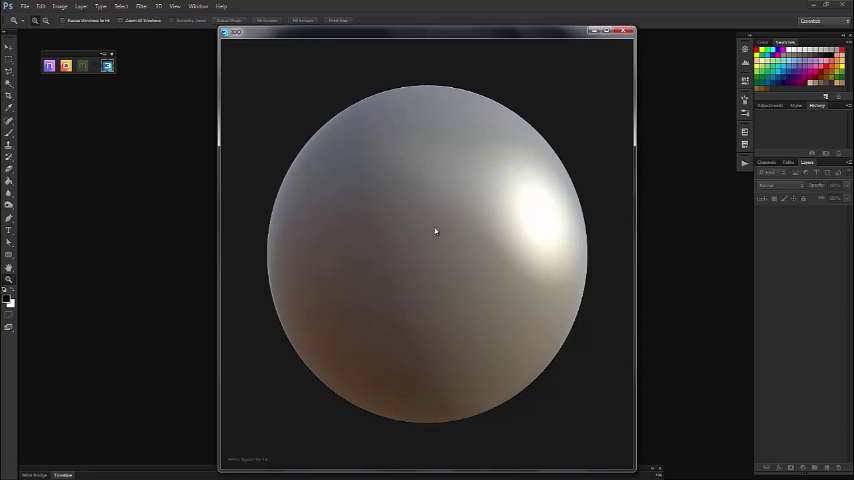
mouse_move(476, 236)
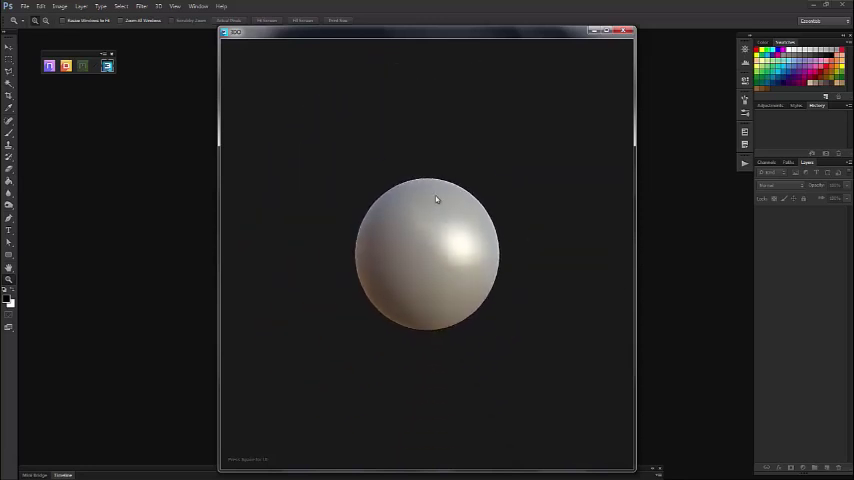
Step: Scroll to reveal the 3DO settings sidebar beside the sphere preview
scroll(up, 3)
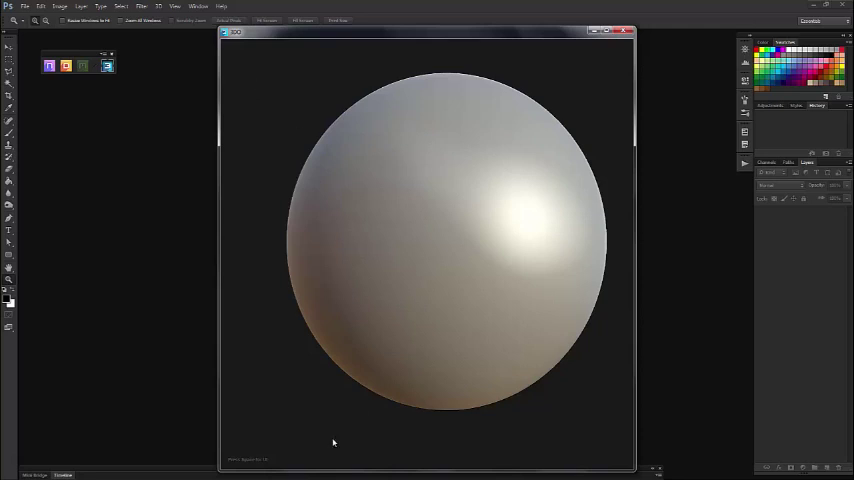
mouse_move(334, 288)
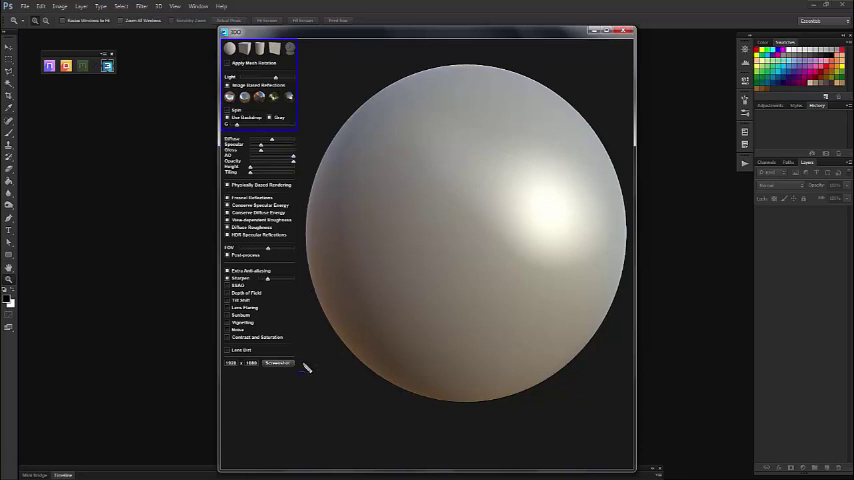
mouse_move(68, 90)
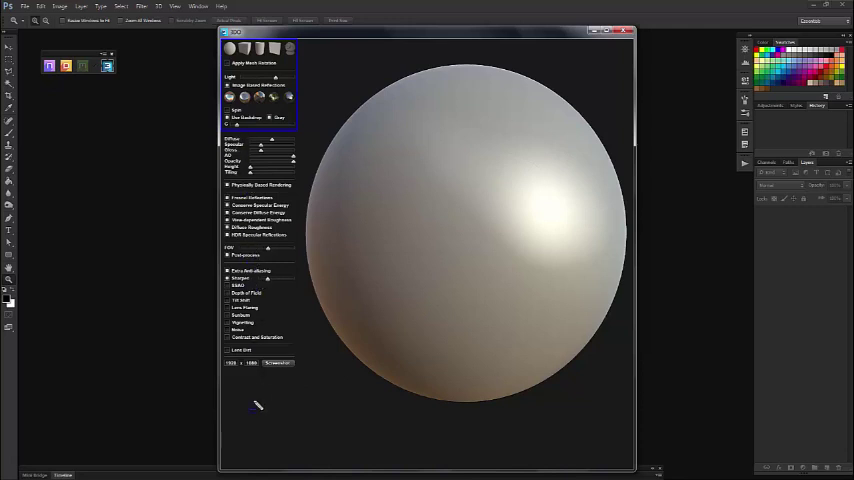
mouse_move(418, 189)
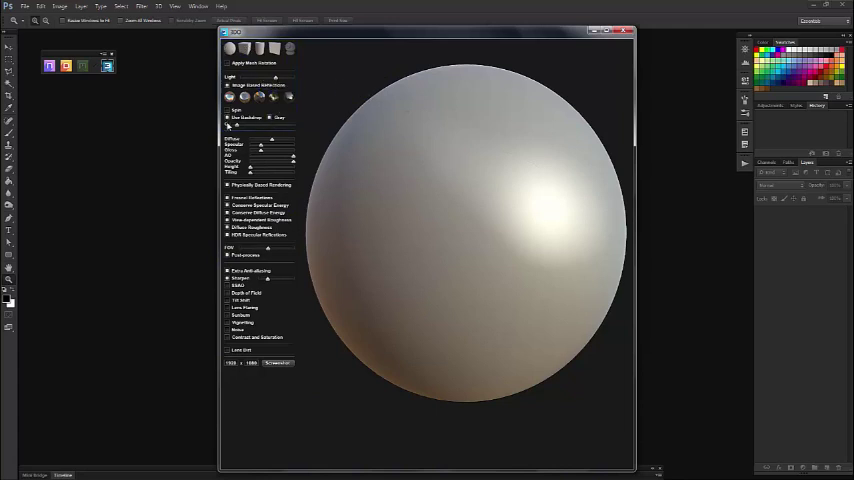
Step: Enable Use Backdrop so the environment image appears behind the sphere
click(228, 118)
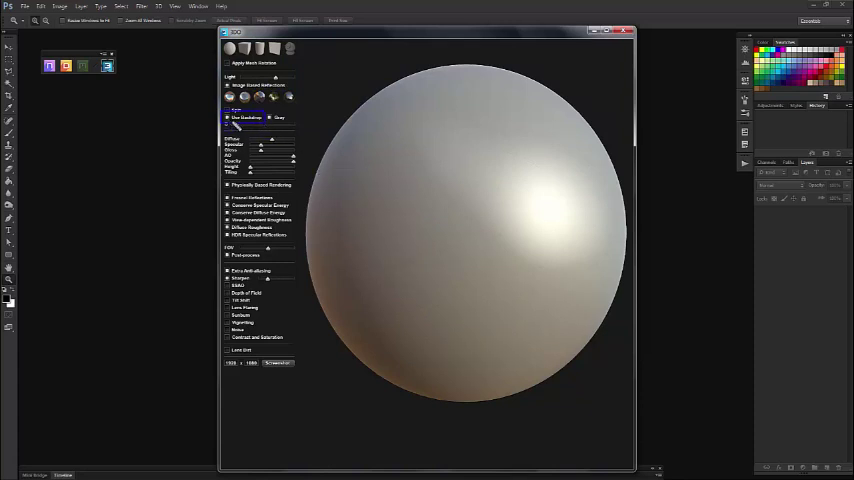
click(228, 117)
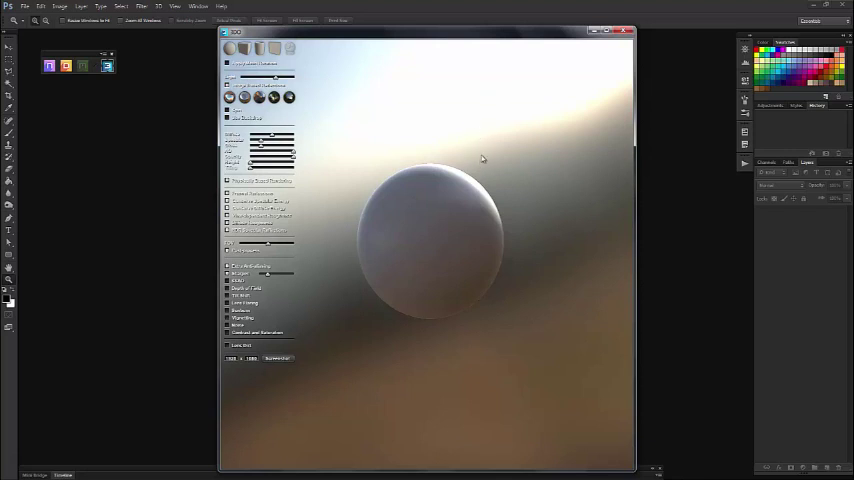
mouse_move(465, 142)
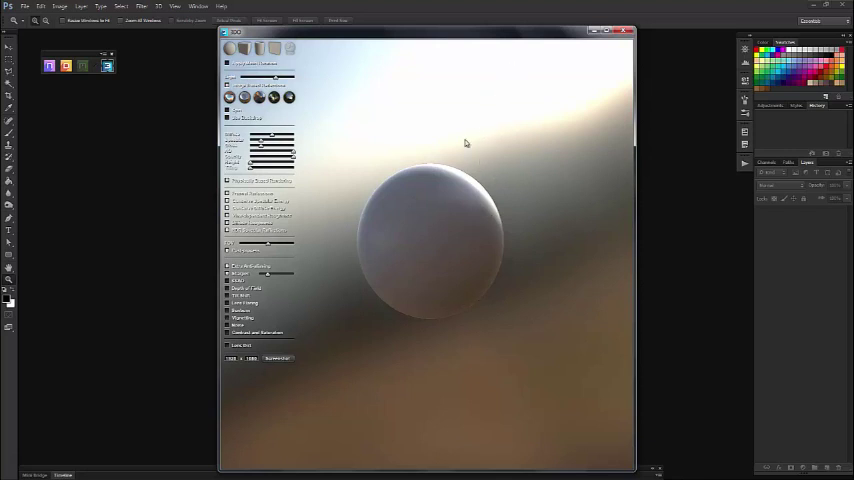
mouse_move(434, 266)
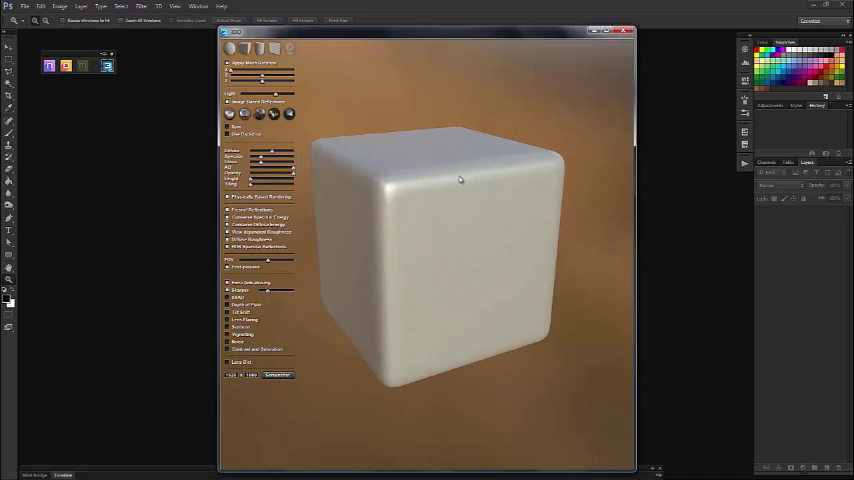
mouse_move(175, 82)
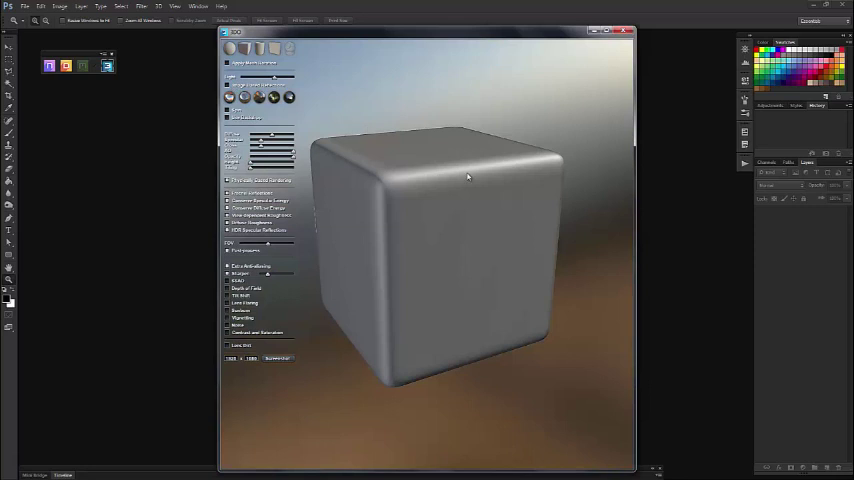
mouse_move(309, 278)
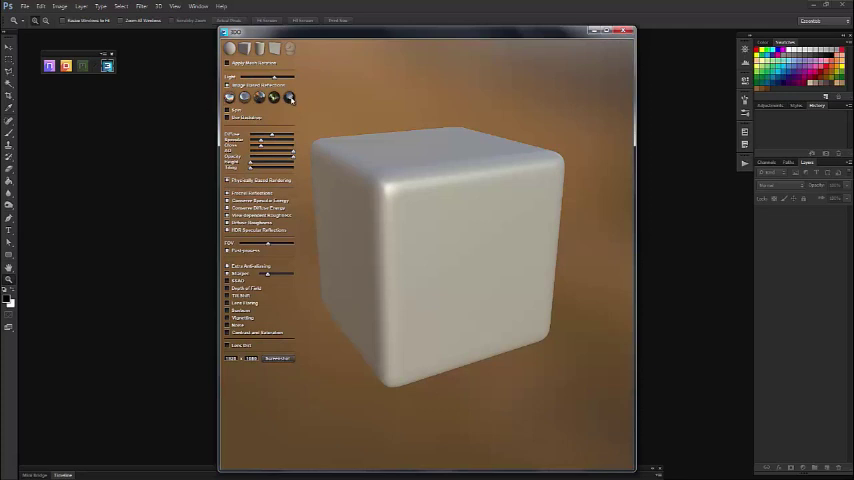
Step: Choose a darker brownish environment thumbnail under Image Based Reflections
click(289, 97)
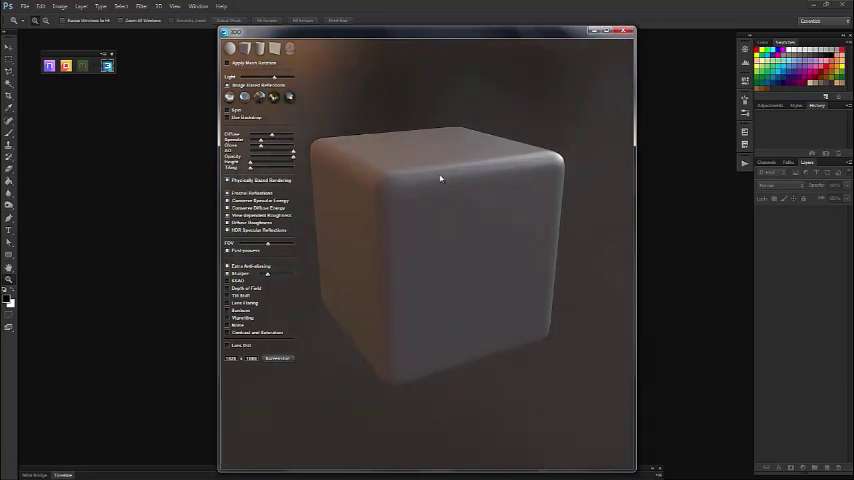
mouse_move(392, 80)
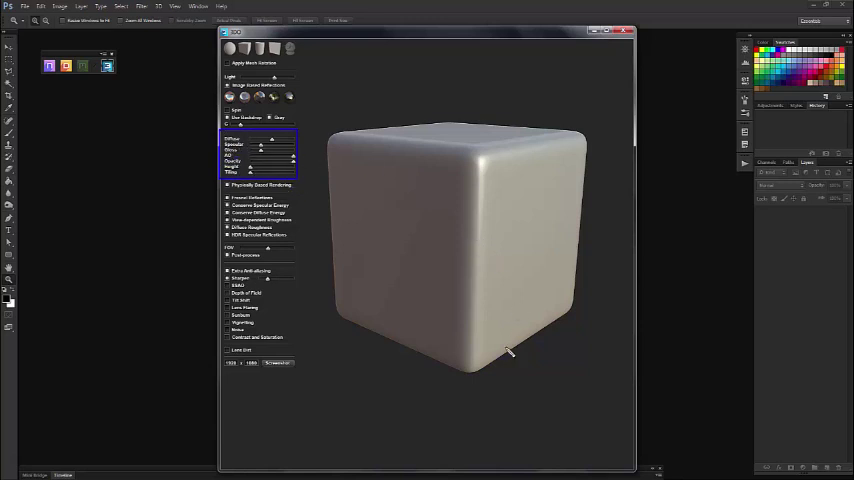
mouse_move(378, 197)
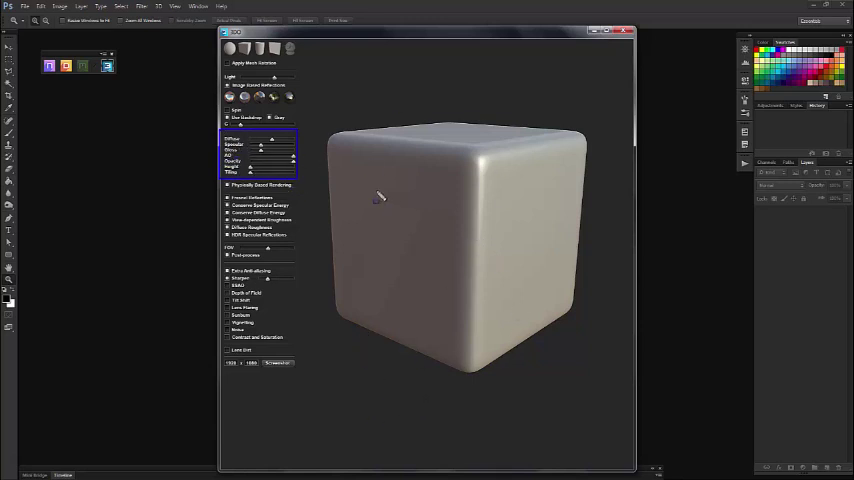